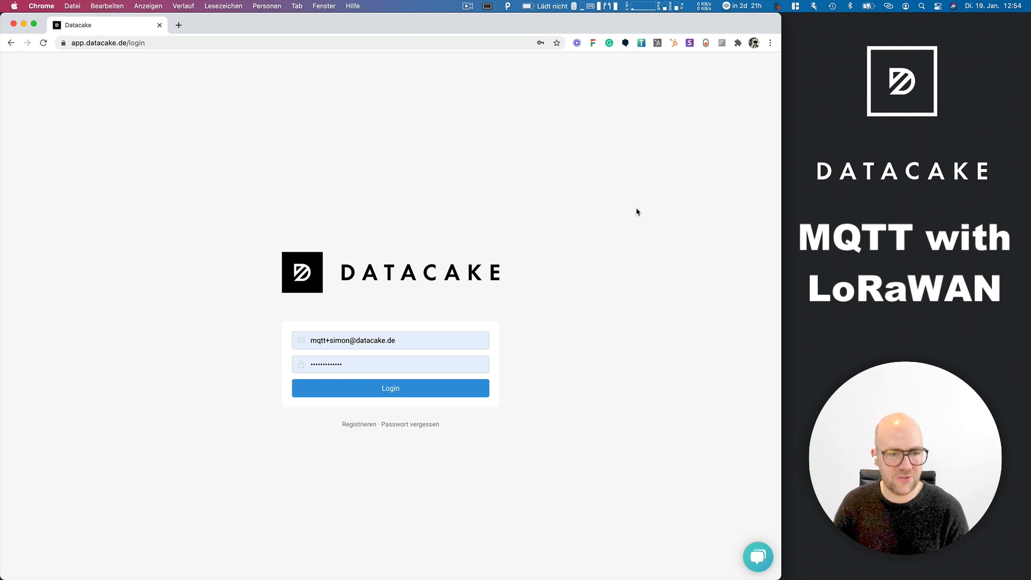
# Log in to Datacake to reach the empty Devices page, then switch to the TTN console
pyautogui.click(390, 388)
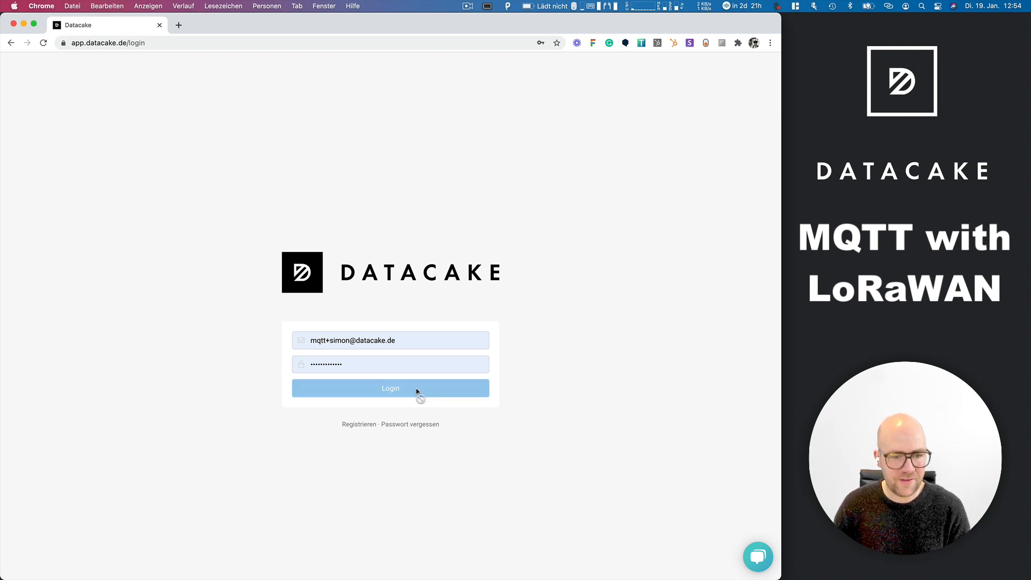
pyautogui.click(390, 388)
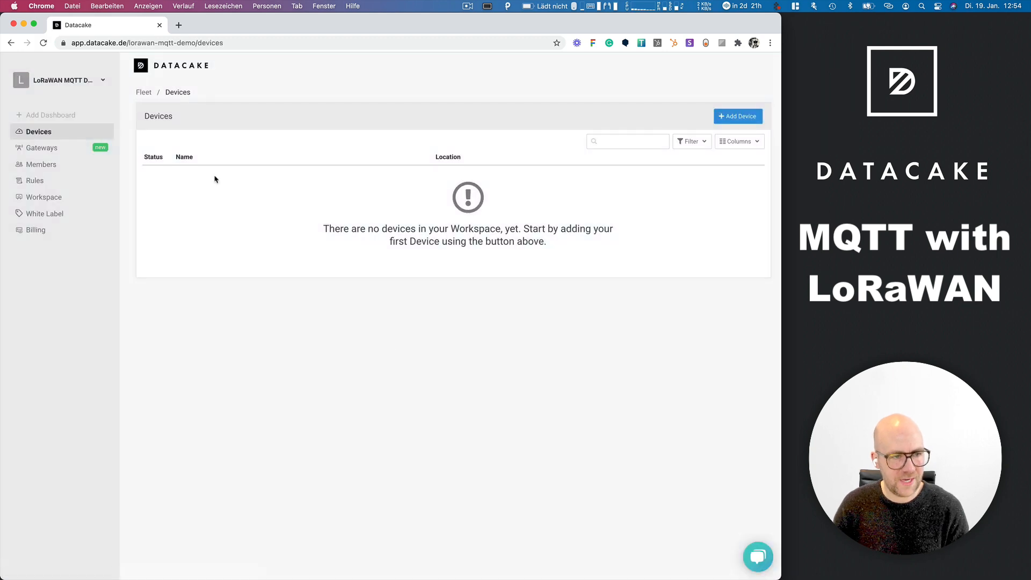
pyautogui.press('cmd+tab')
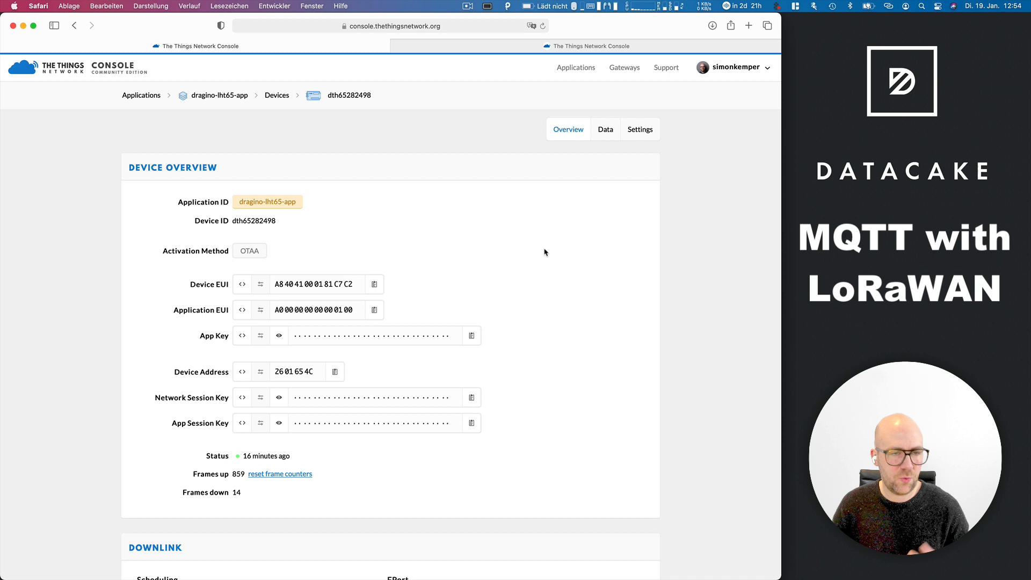
pyautogui.moveTo(535, 265)
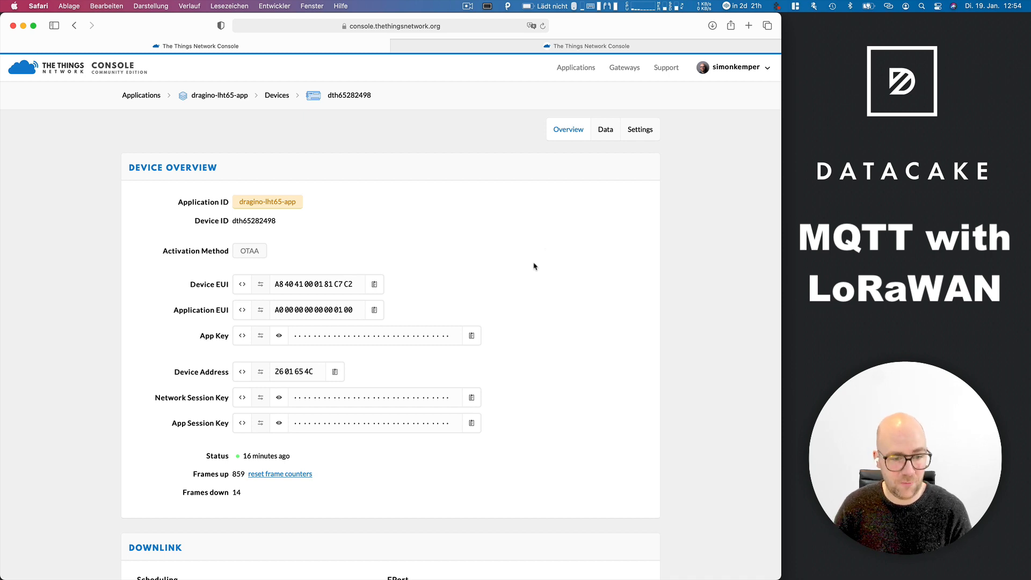
pyautogui.moveTo(277, 283)
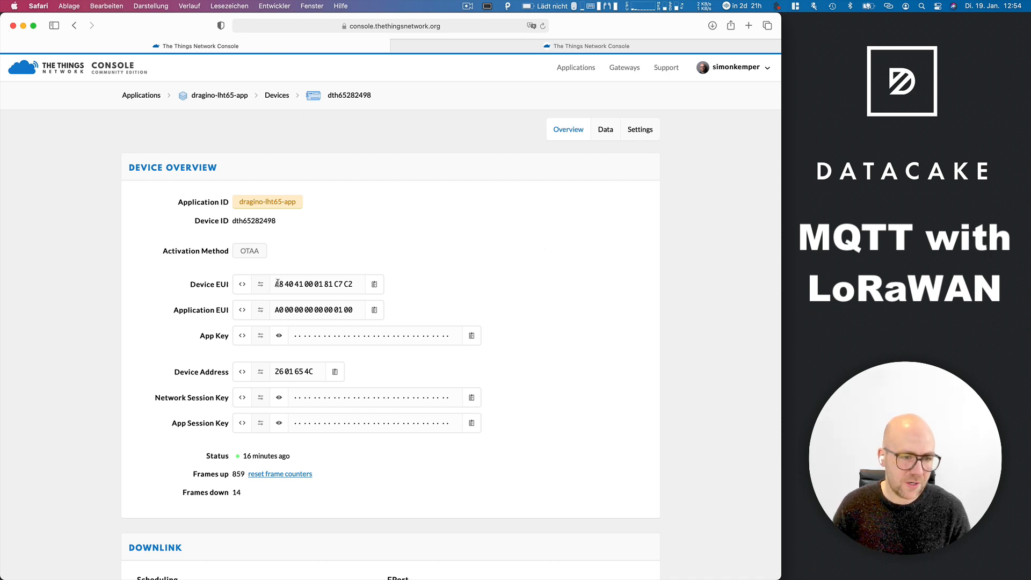
# Select device dth65282498's Device EUI in the TTN console overview
pyautogui.click(374, 283)
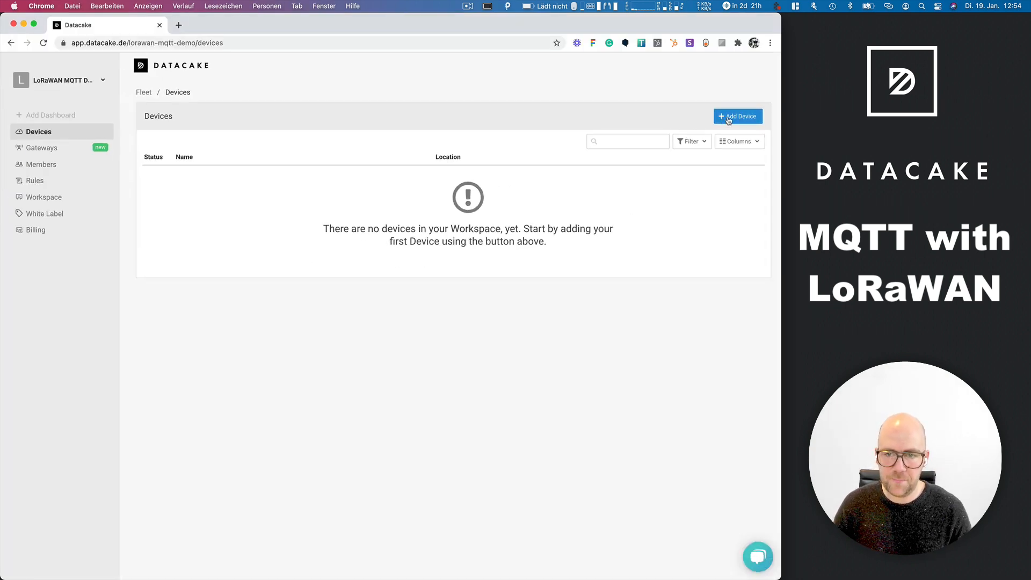
# Add a new LoRaWAN device on the Free plan and continue to its details
pyautogui.click(737, 116)
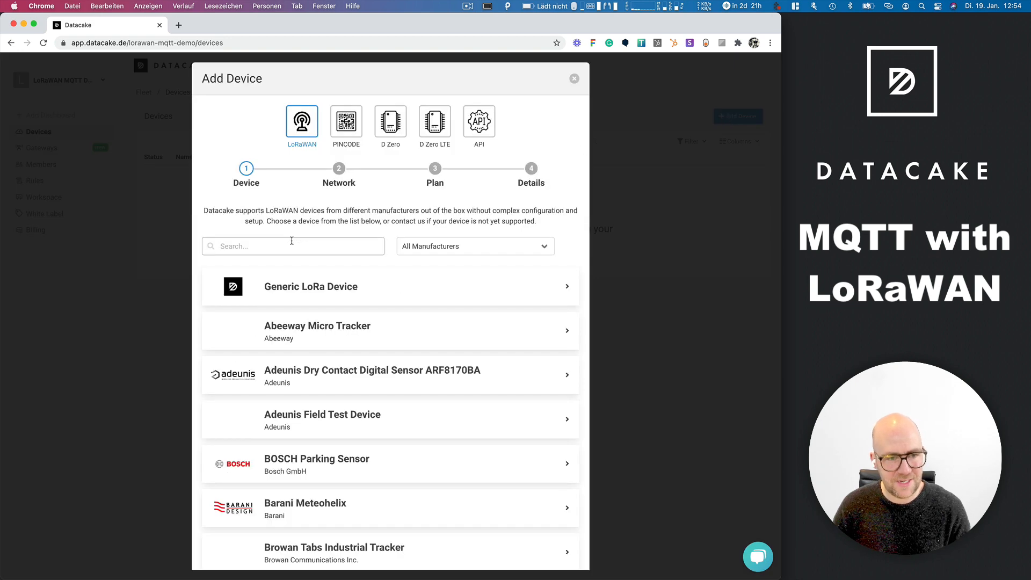
pyautogui.write('LHT')
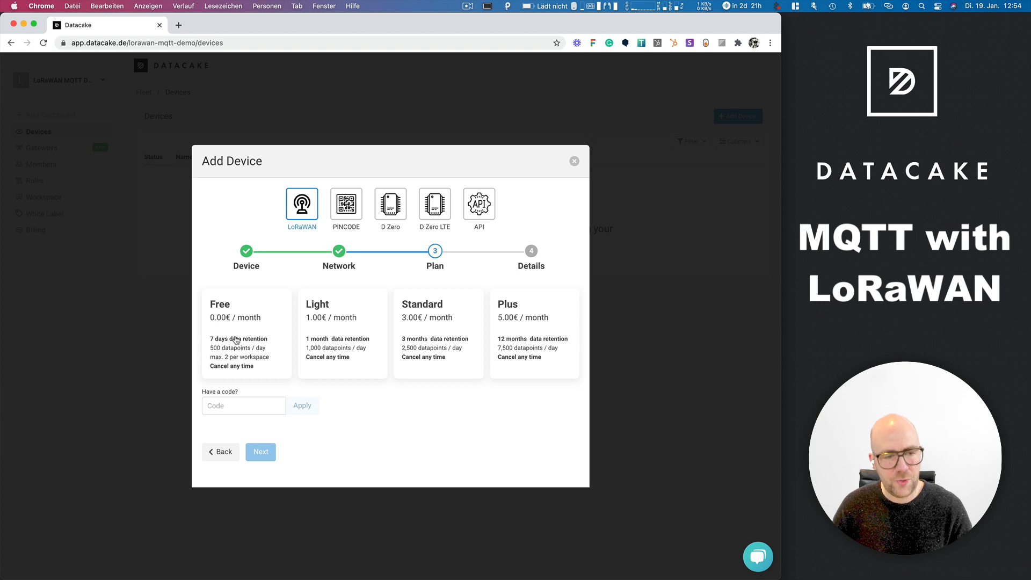
pyautogui.click(246, 333)
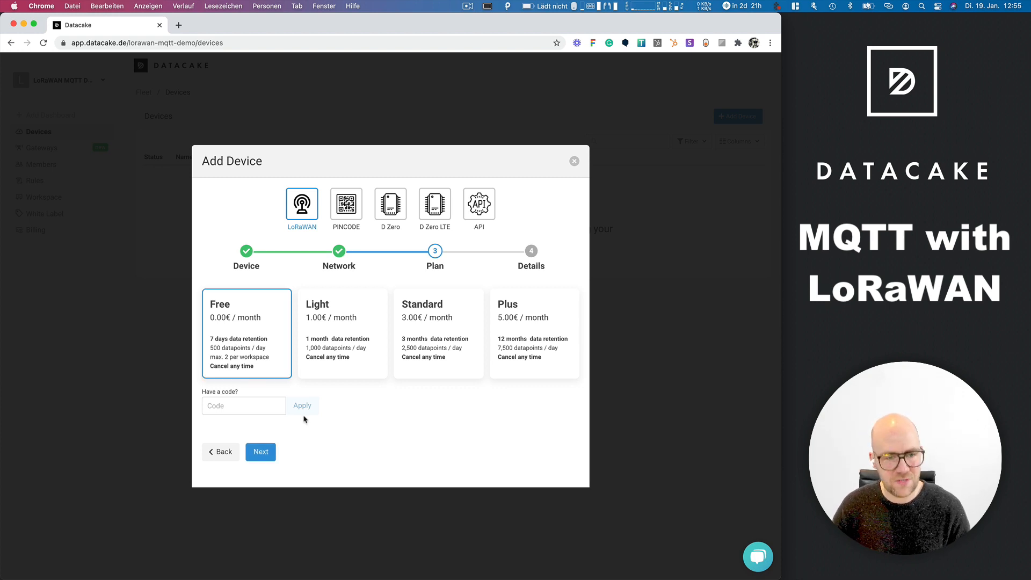
pyautogui.click(260, 453)
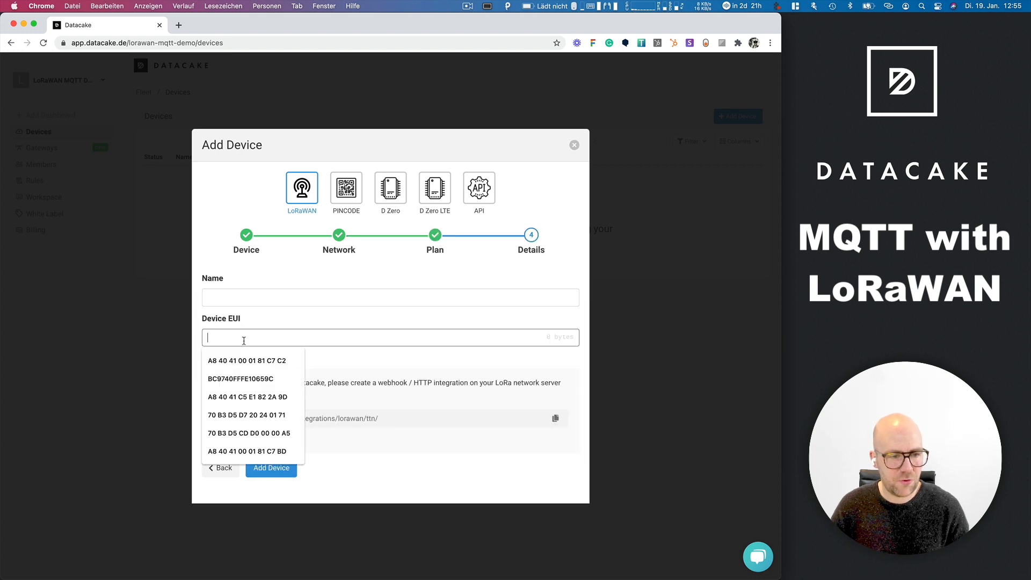
# Name the device LHT65 Device MQTT with its Device EUI and create it
pyautogui.write('LHT')
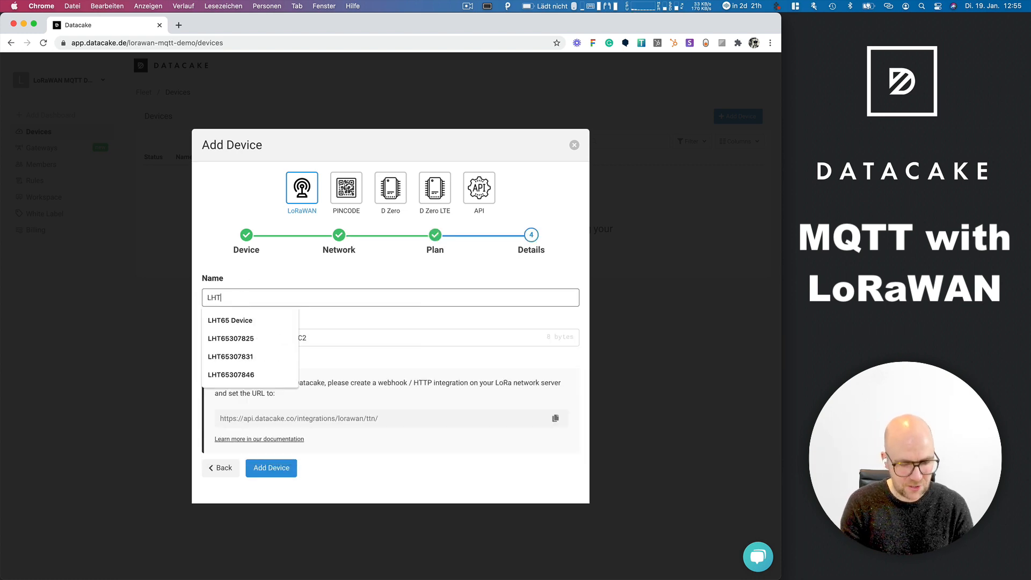
pyautogui.click(230, 320)
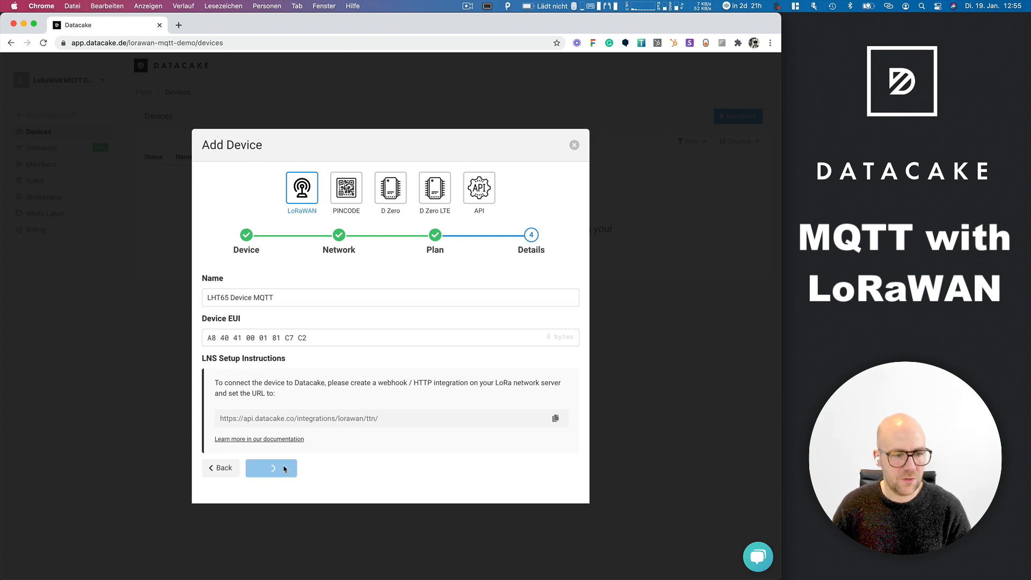
pyautogui.click(271, 468)
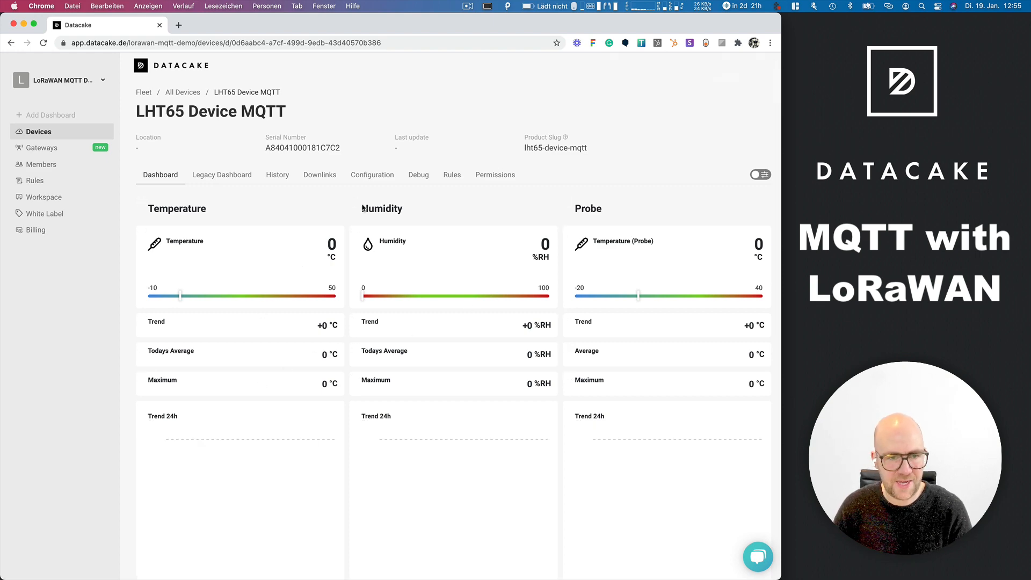
# Show the device's Configuration and its MQTT integration details with broker and topics
pyautogui.click(372, 174)
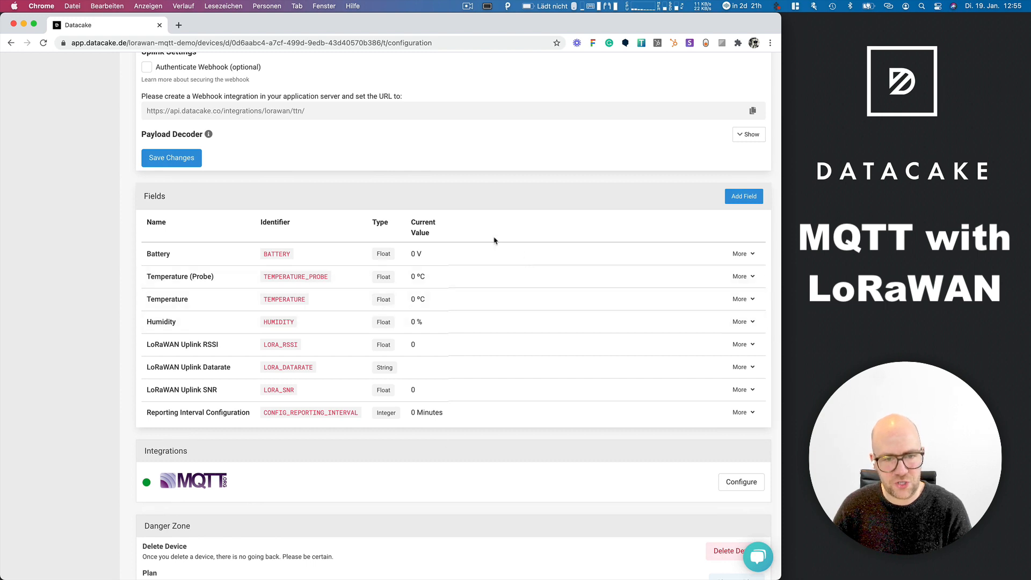
pyautogui.moveTo(426, 262)
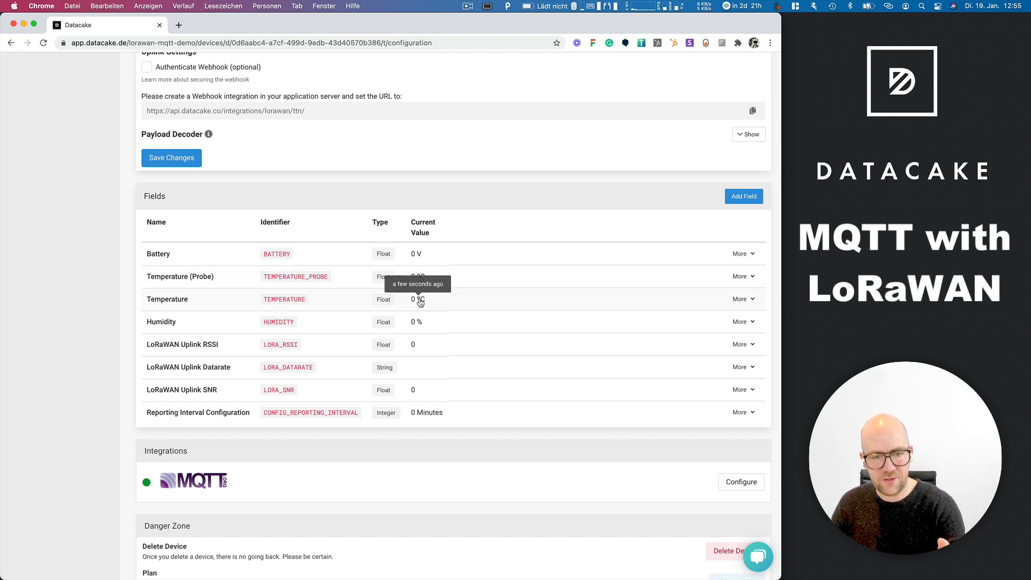
pyautogui.scroll(-3)
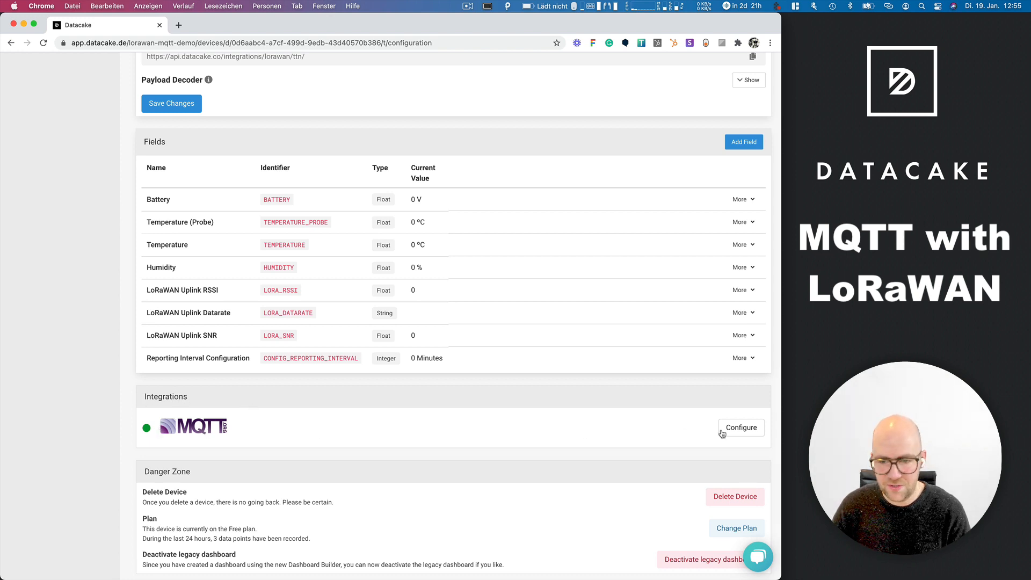
pyautogui.click(741, 427)
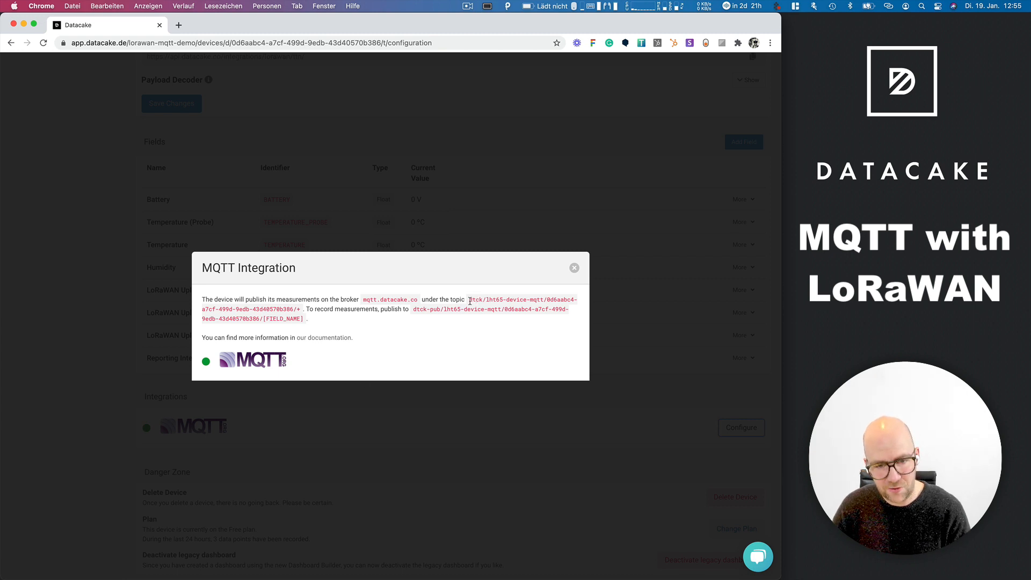
# Select the device's dtck measurement publish topic for copying
pyautogui.moveTo(468, 300); pyautogui.dragTo(299, 309)
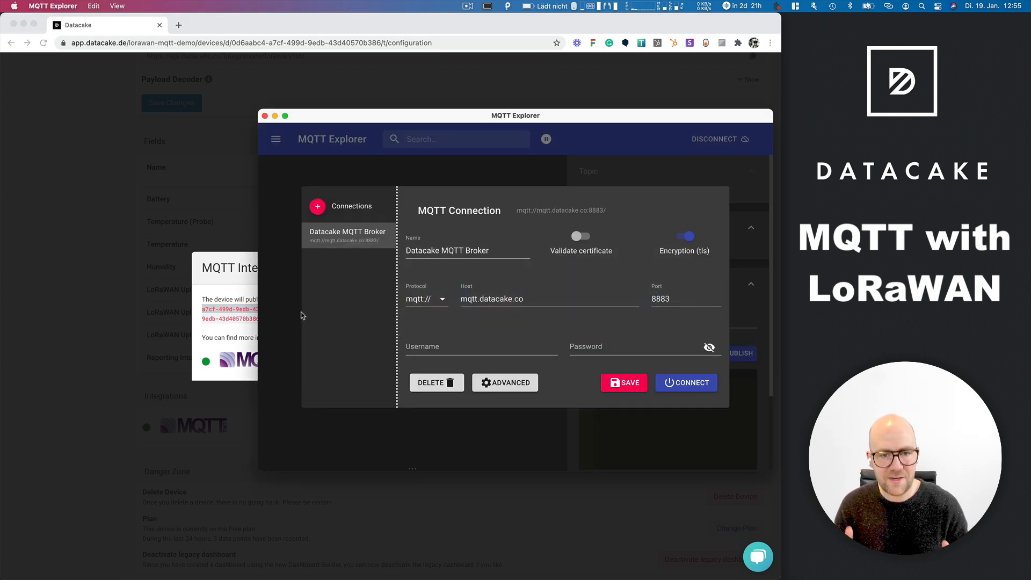
pyautogui.moveTo(316, 304)
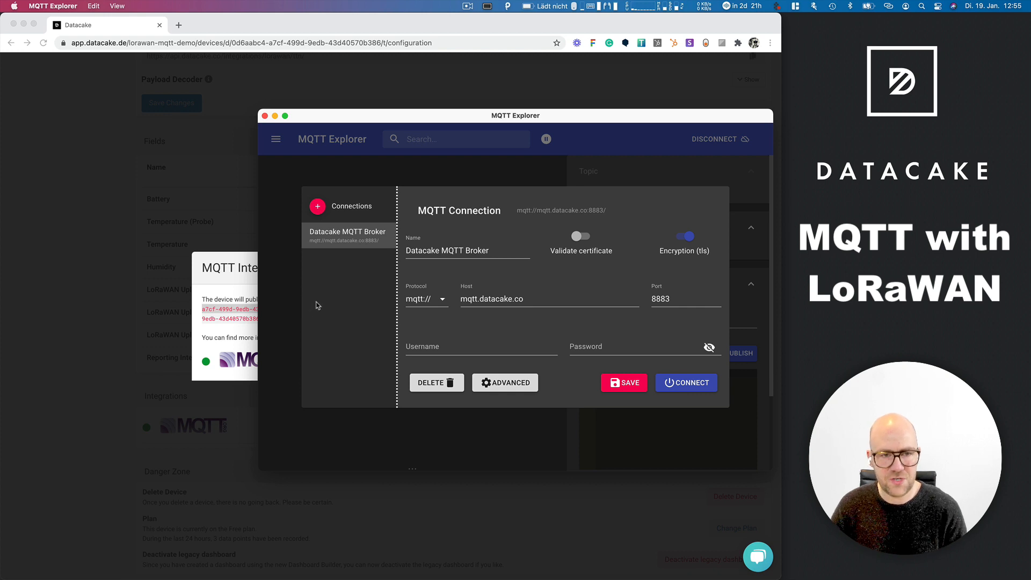
pyautogui.moveTo(442, 327)
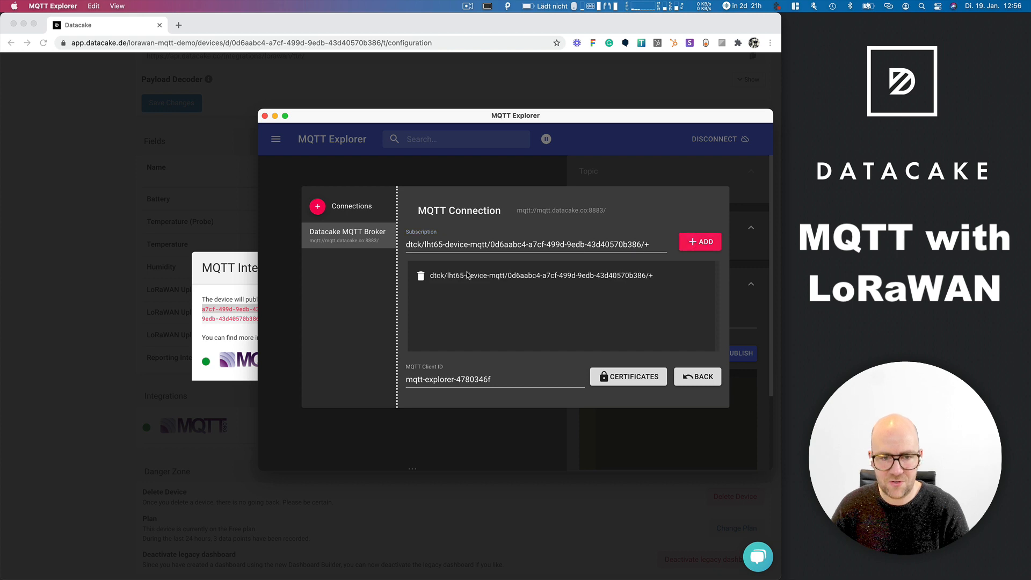
# Add the dtck/lht65-device-mqtt wildcard topic as a subscription on the Datacake MQTT Broker connection
pyautogui.click(697, 376)
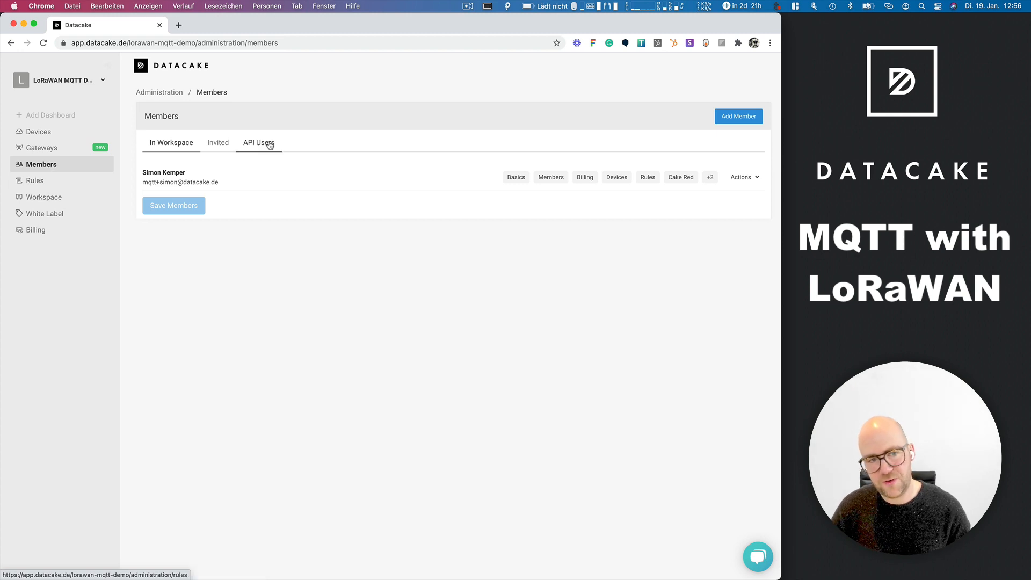
# Show the workspace's API Users list, currently empty
pyautogui.click(259, 143)
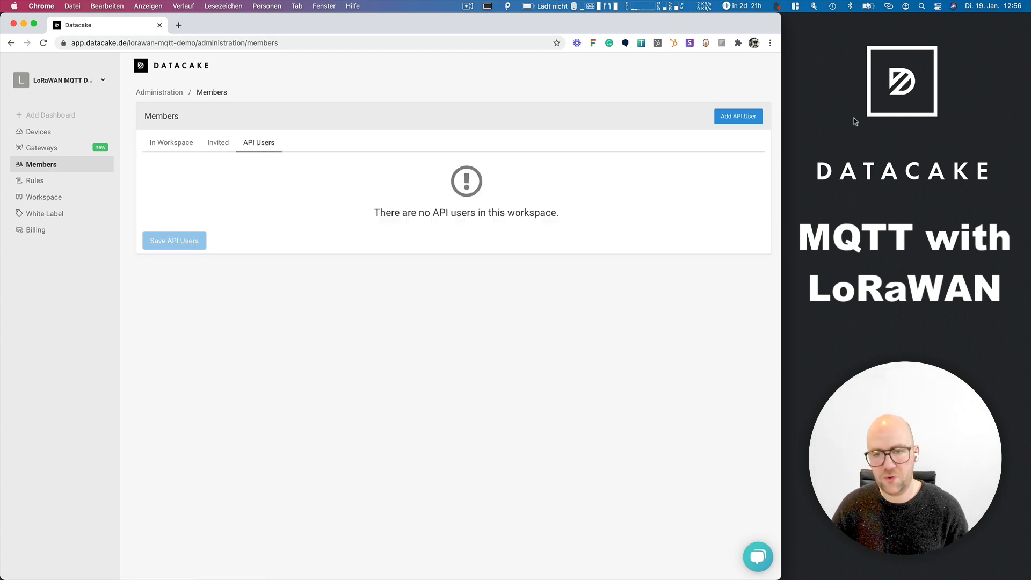
# Create API user 'MQTT API User' allowed to record measurements for all devices
pyautogui.click(738, 116)
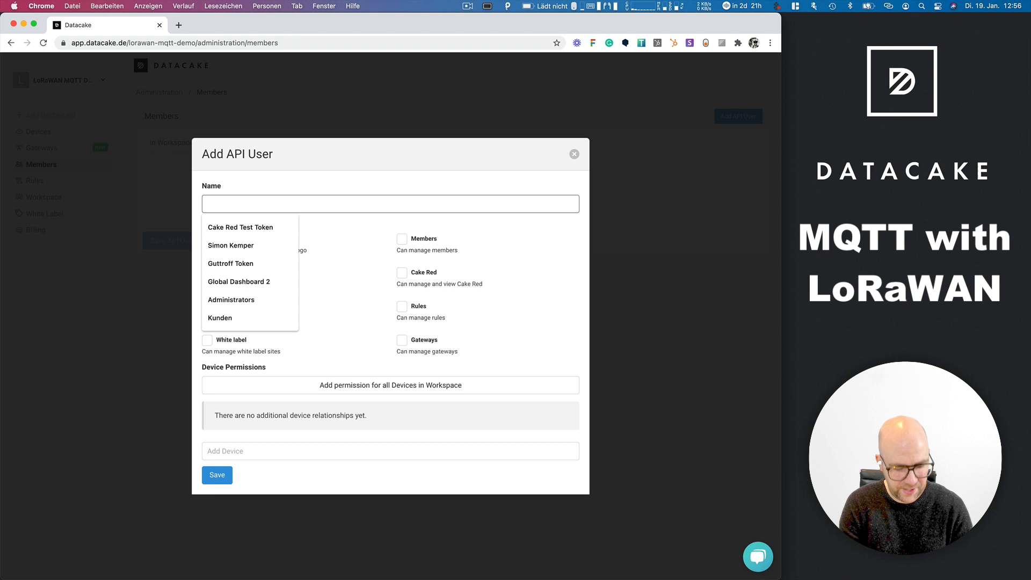
pyautogui.write('MQTT API')
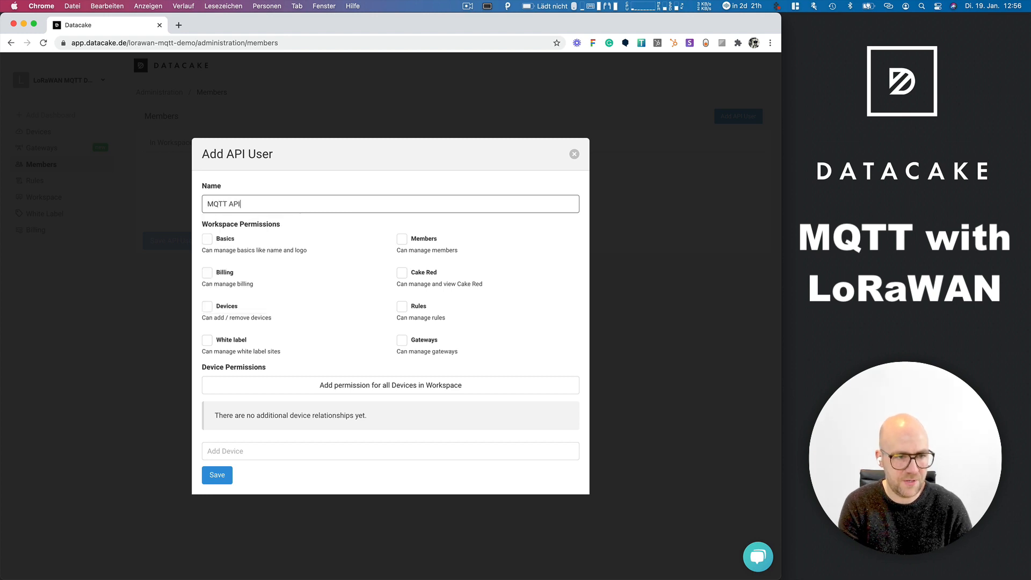
pyautogui.write('User')
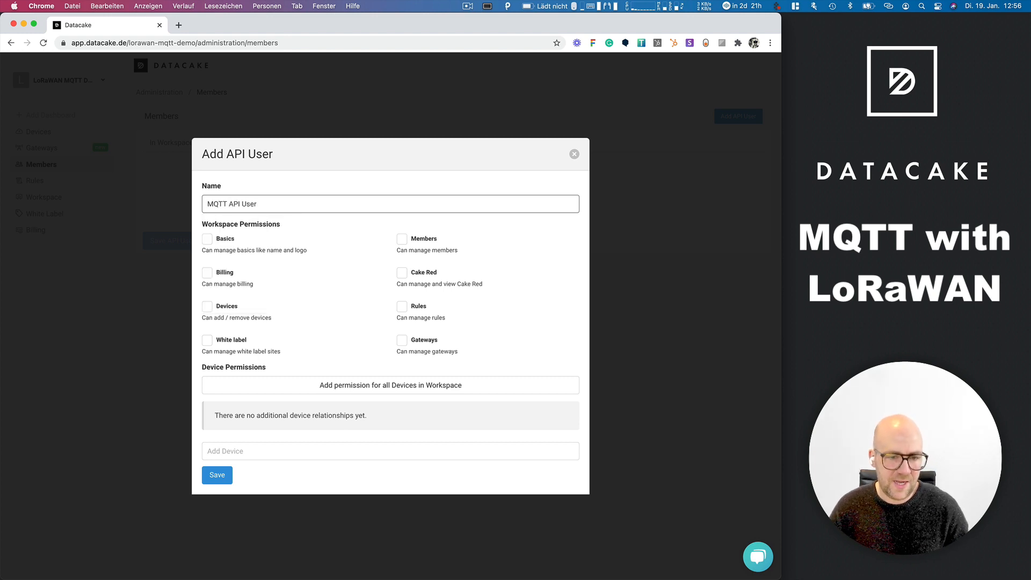
pyautogui.moveTo(389, 385)
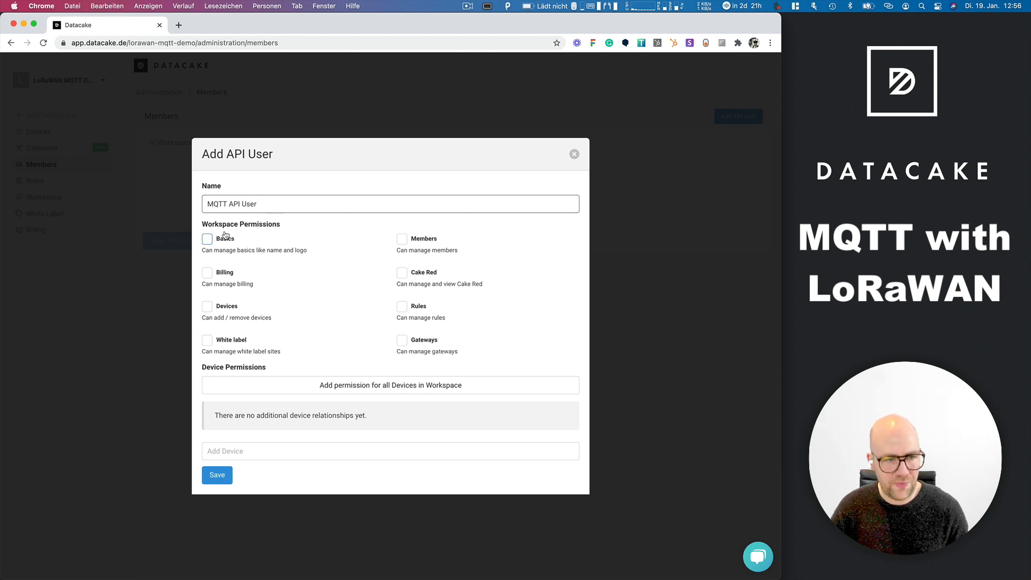
pyautogui.moveTo(252, 230)
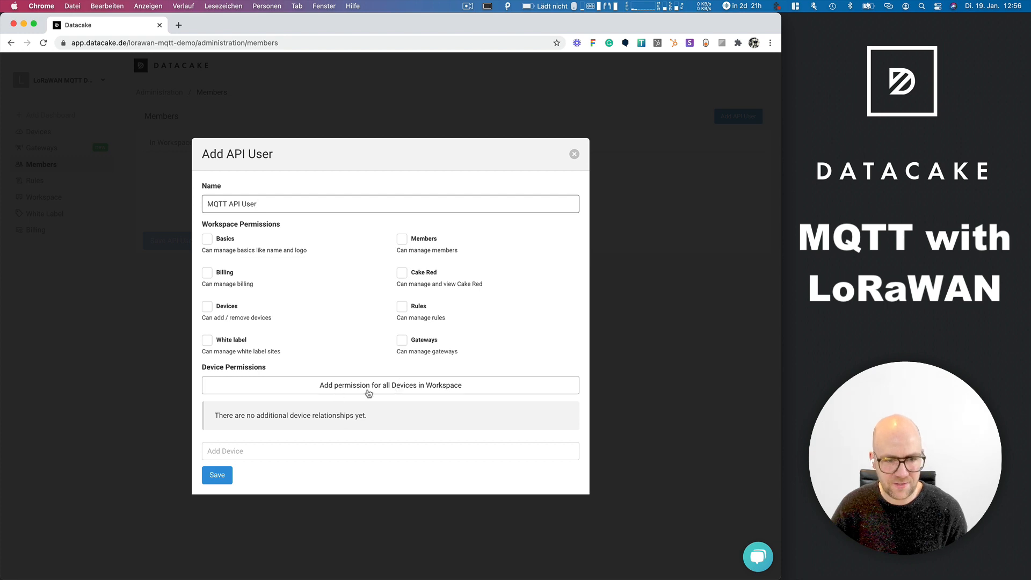
pyautogui.click(389, 384)
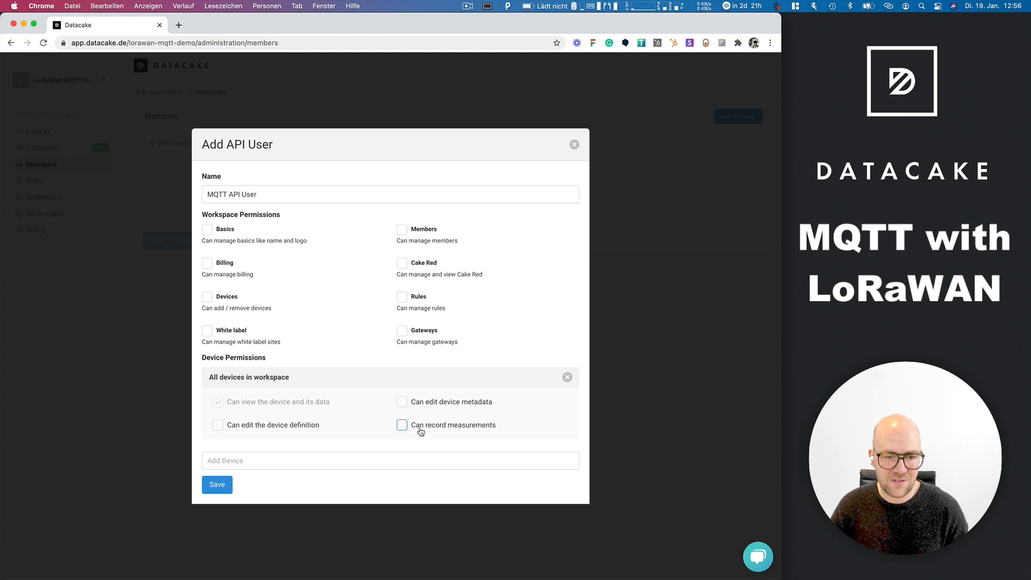
pyautogui.click(402, 425)
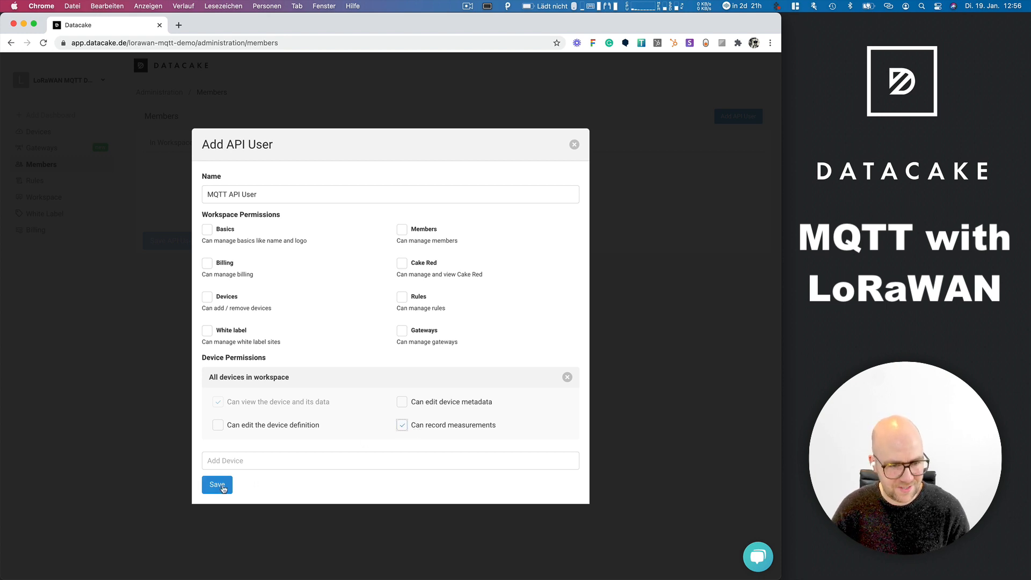
pyautogui.click(217, 484)
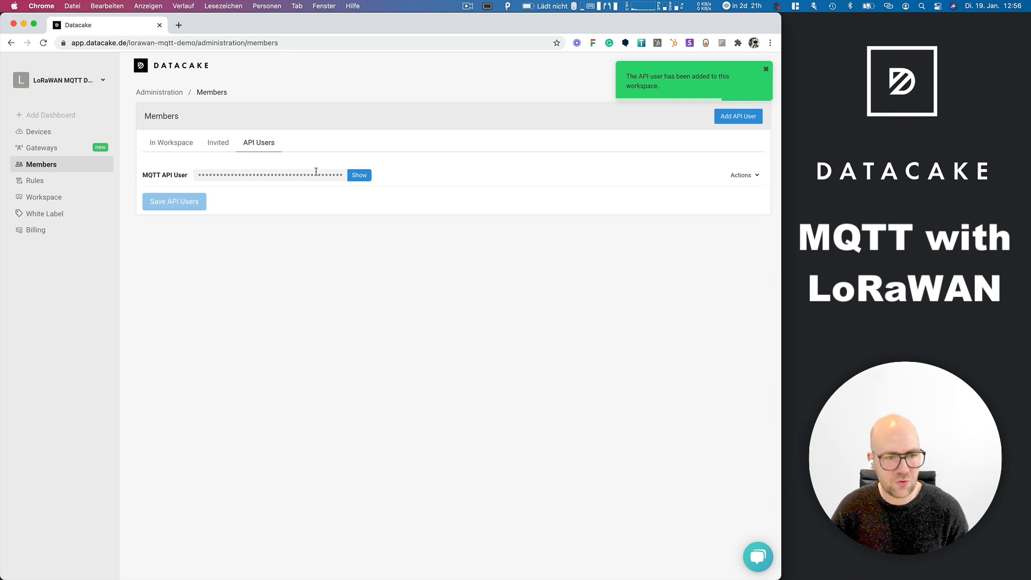
# Reveal the API token and connect MQTT Explorer to mqtt.datacake.co:8883 using it as credentials
pyautogui.click(358, 175)
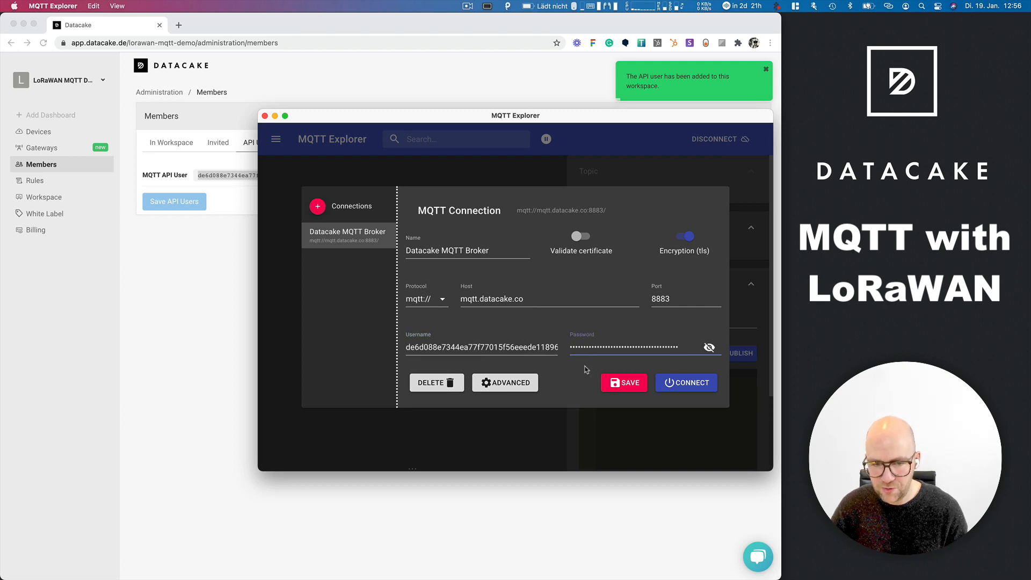
pyautogui.click(686, 382)
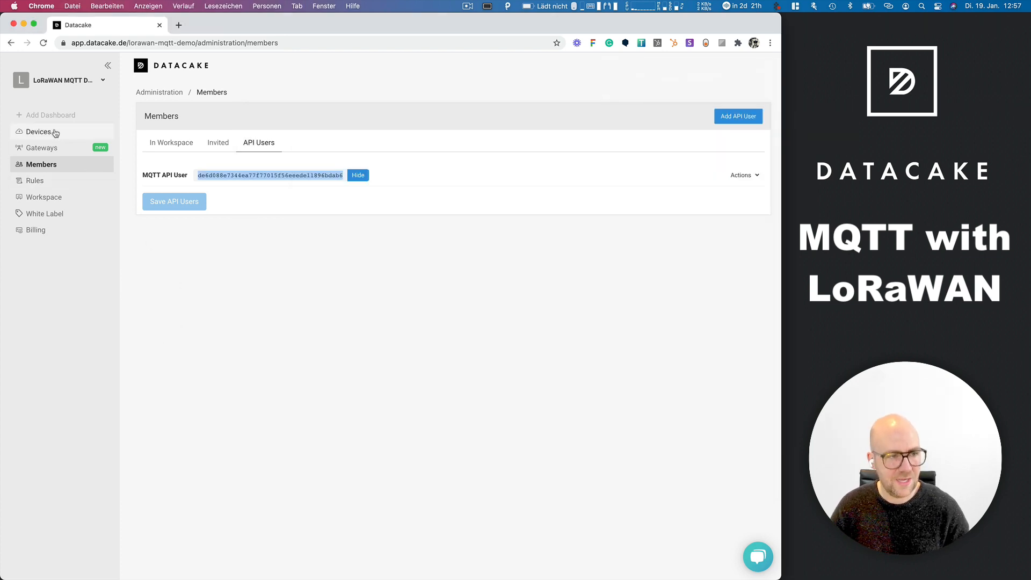
# Reopen LHT65 Device MQTT's configuration showing the TTN webhook URL
pyautogui.click(39, 132)
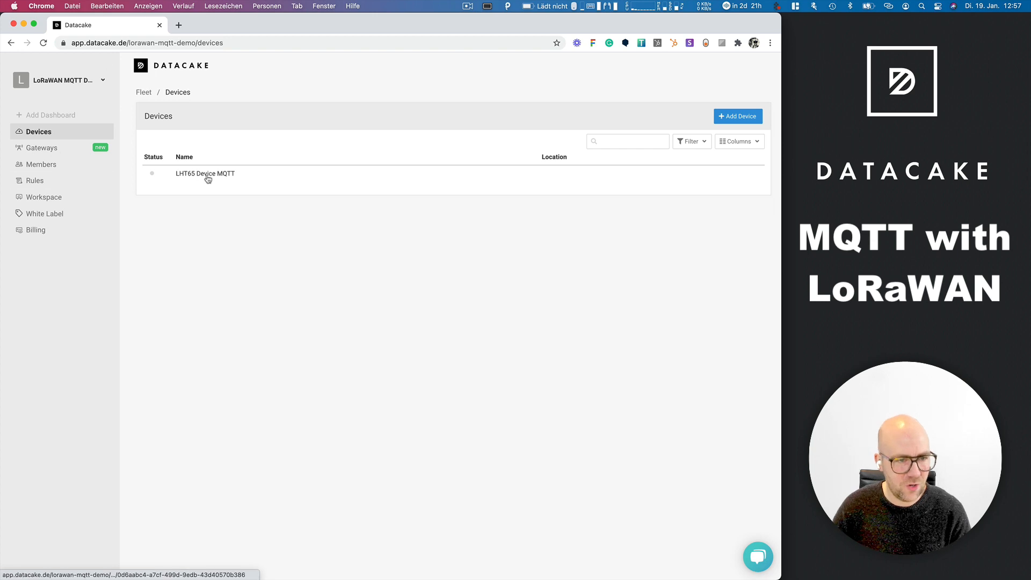
pyautogui.click(205, 173)
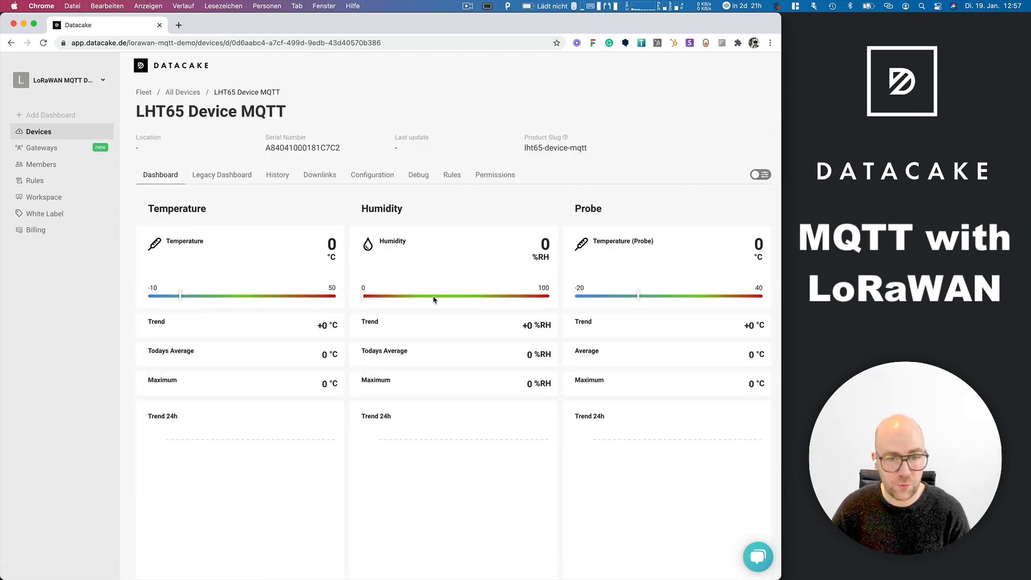
pyautogui.moveTo(508, 264)
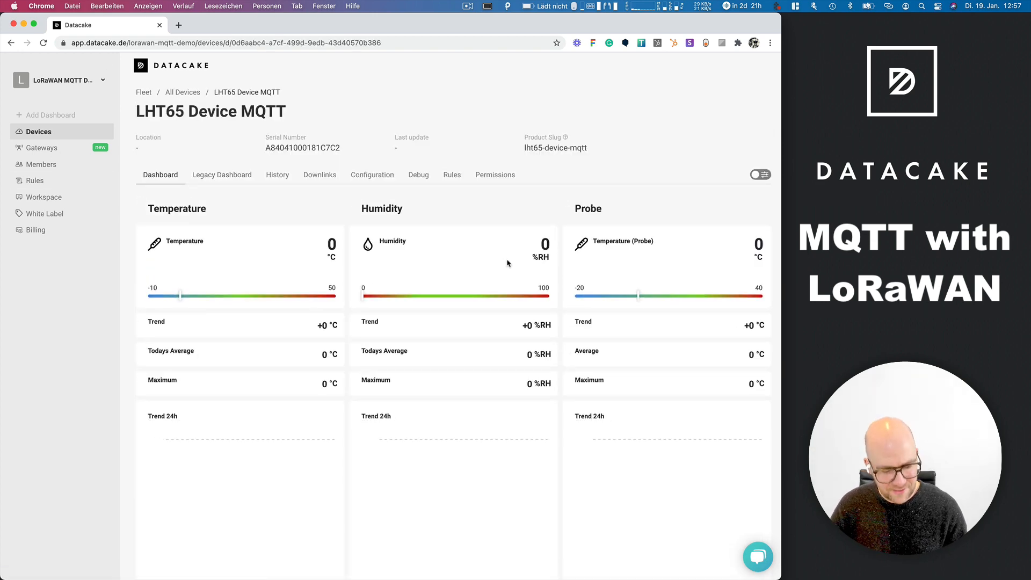
pyautogui.press('cmd+tab')
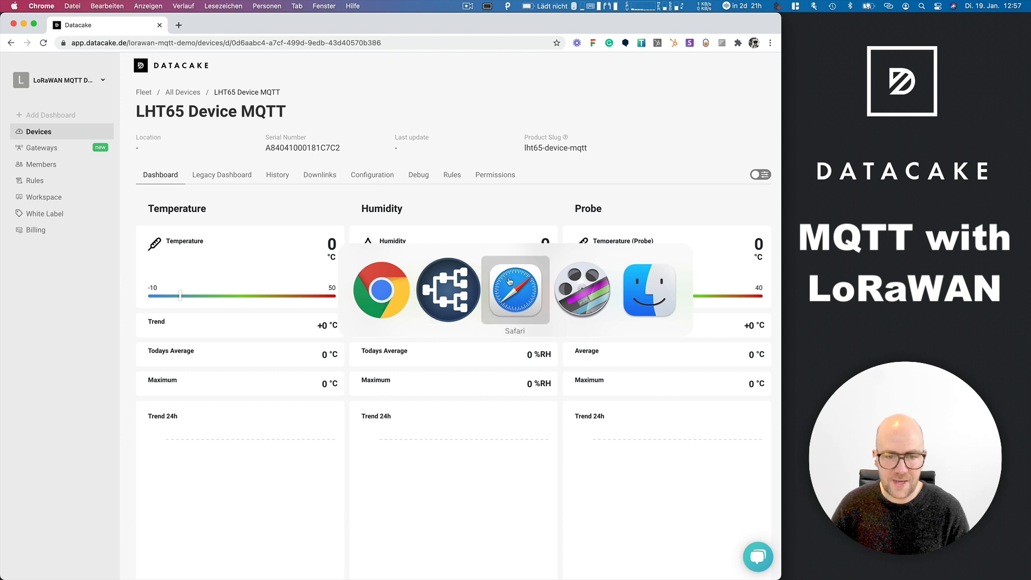
pyautogui.click(516, 289)
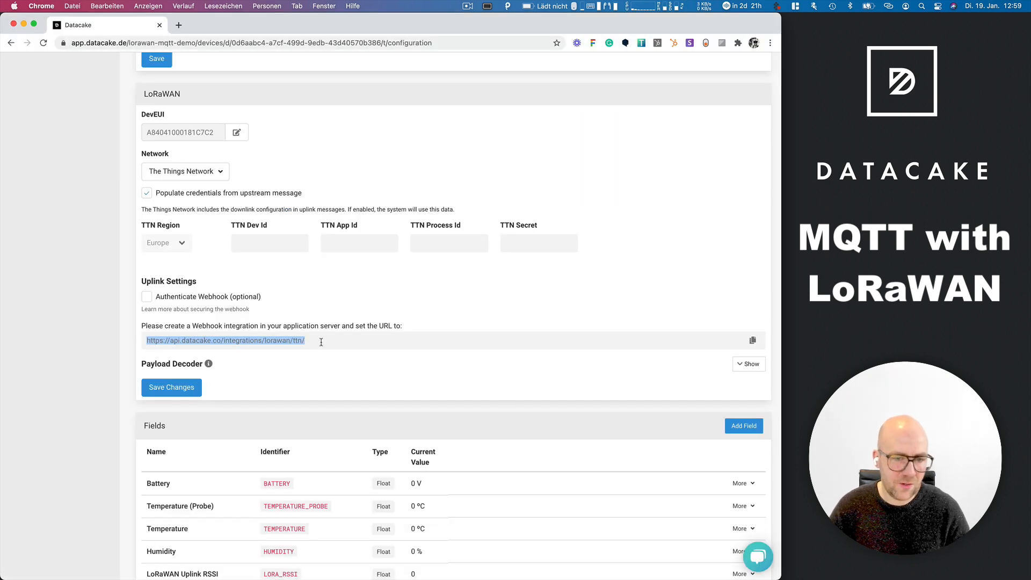
# Create an HTTP integration named datacake-integration posting to the Datacake webhook with the default access key
pyautogui.click(752, 341)
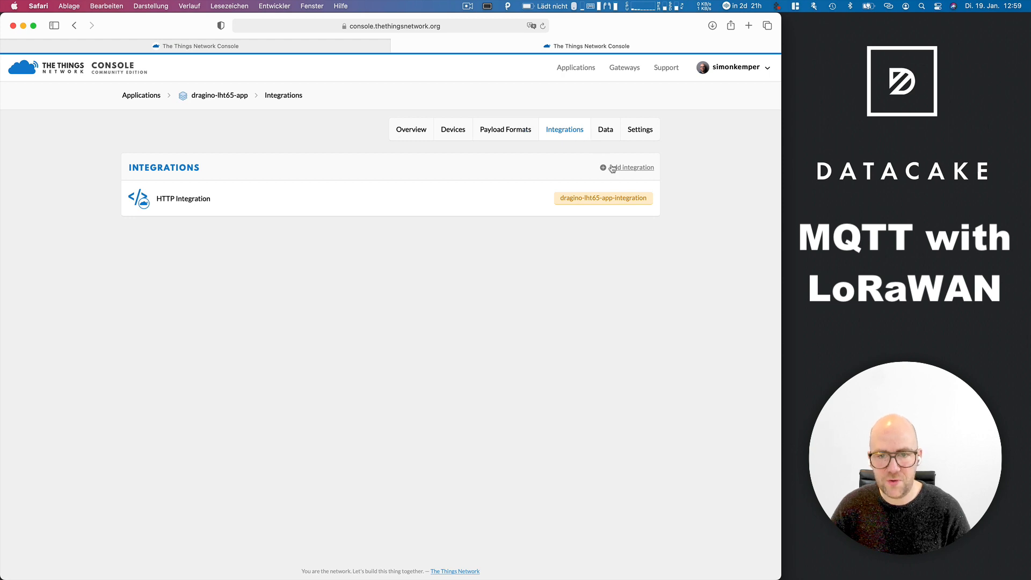
pyautogui.click(631, 168)
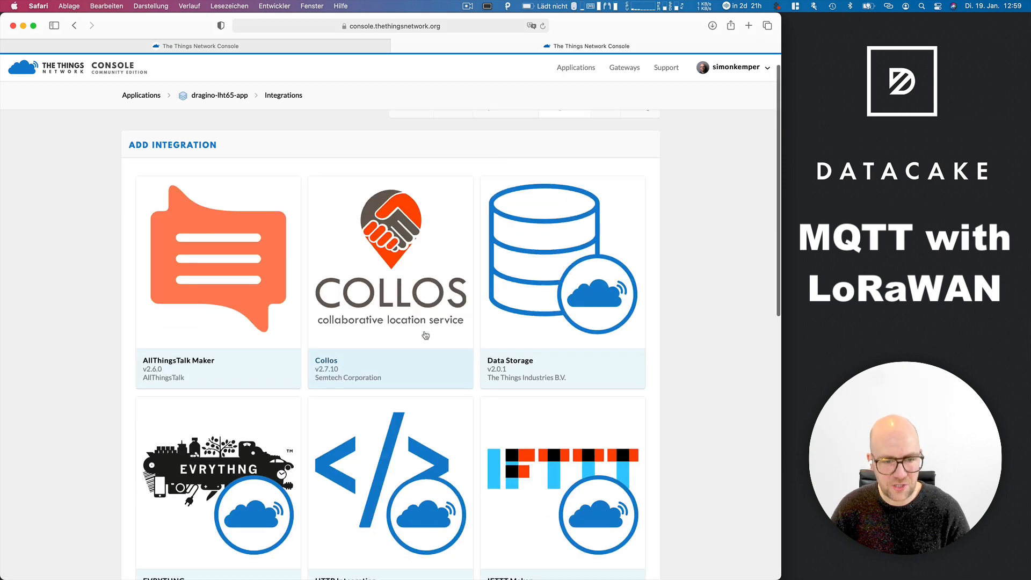
pyautogui.click(390, 480)
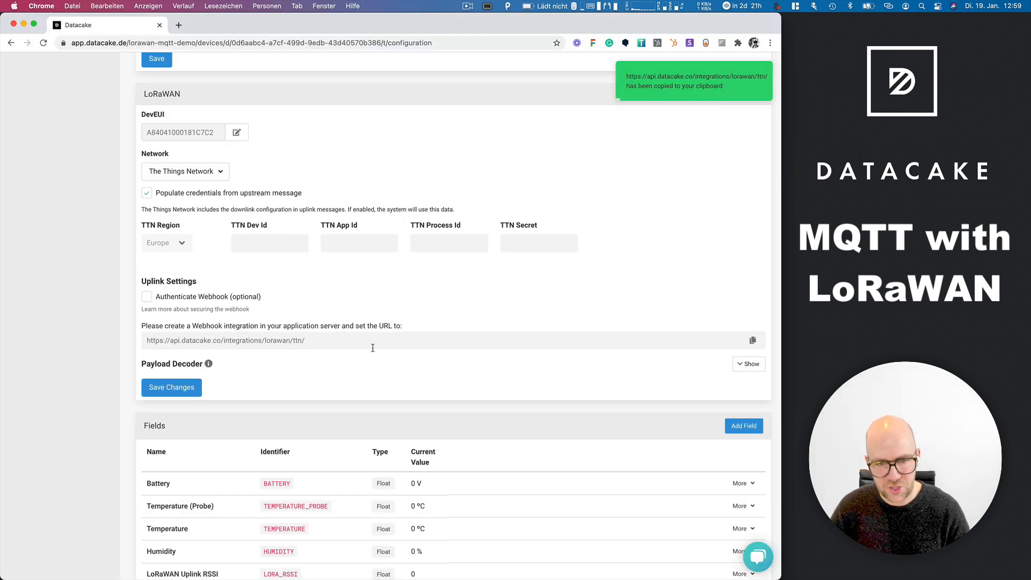
pyautogui.write('d')
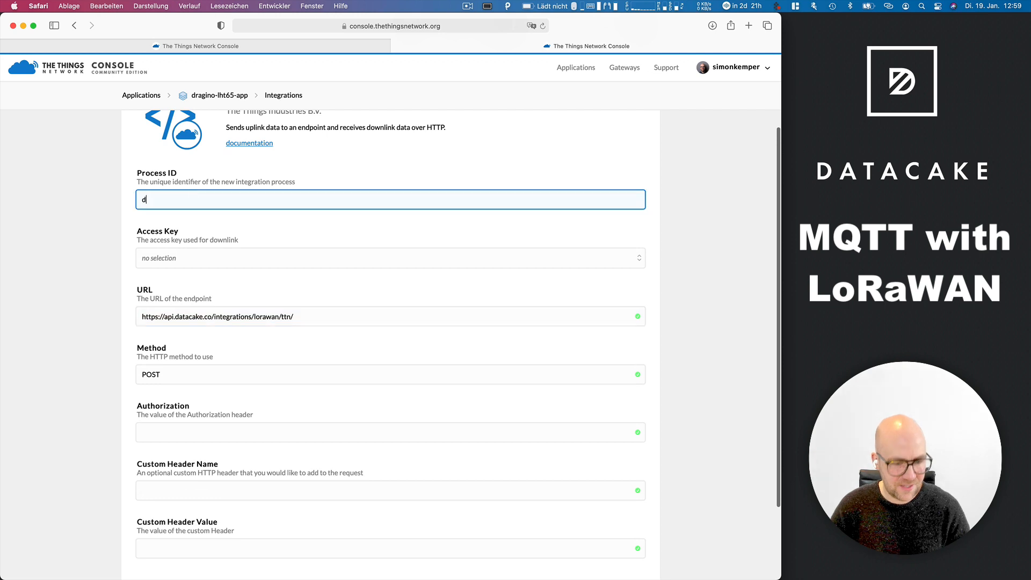
pyautogui.write('atacake-i')
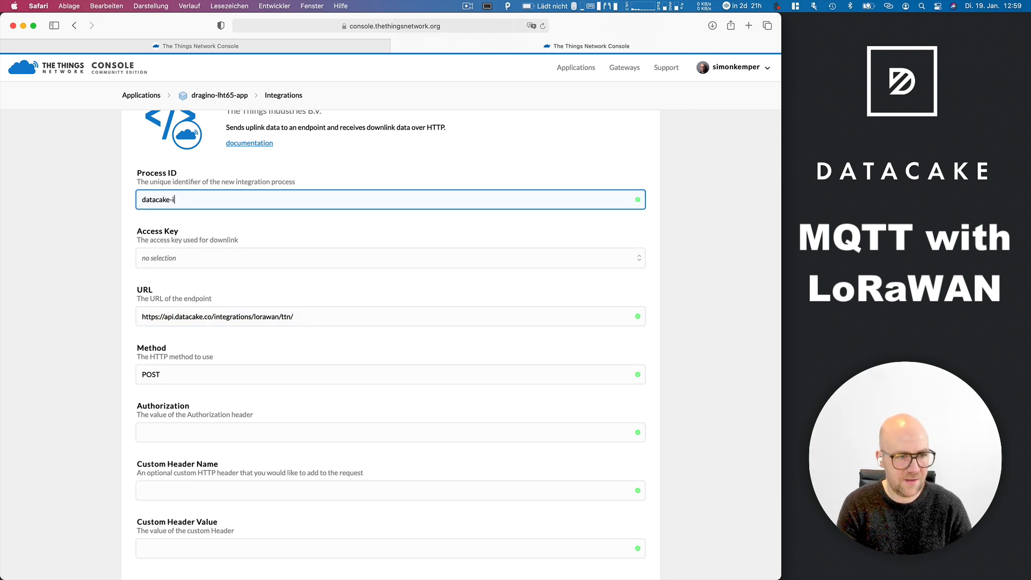
pyautogui.click(390, 258)
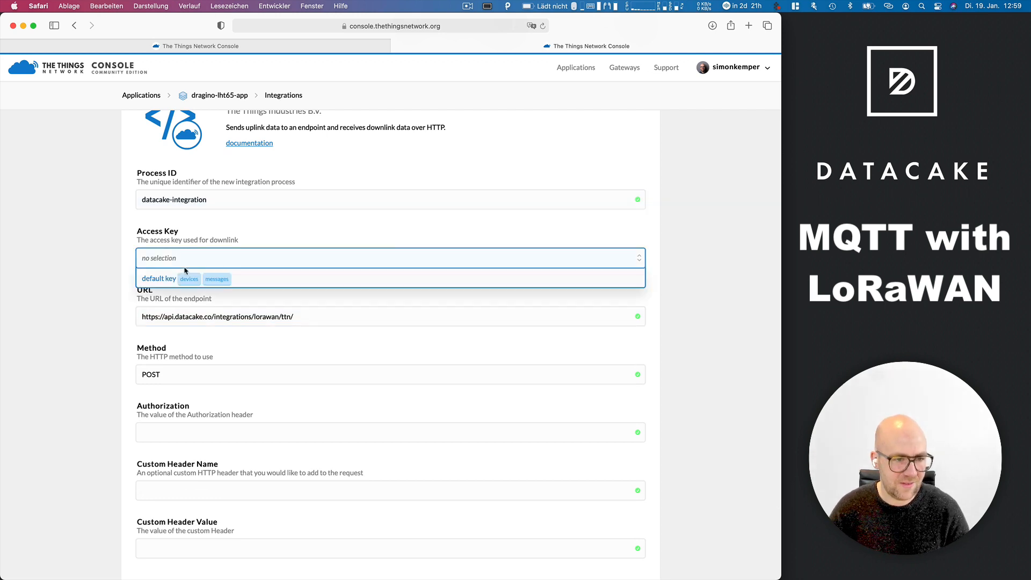
pyautogui.click(159, 278)
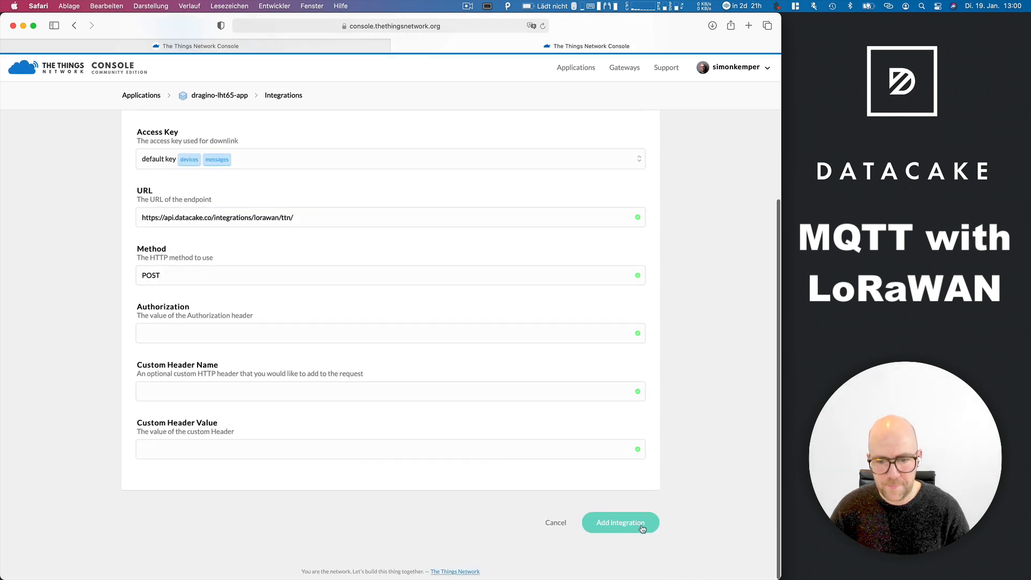
pyautogui.click(620, 522)
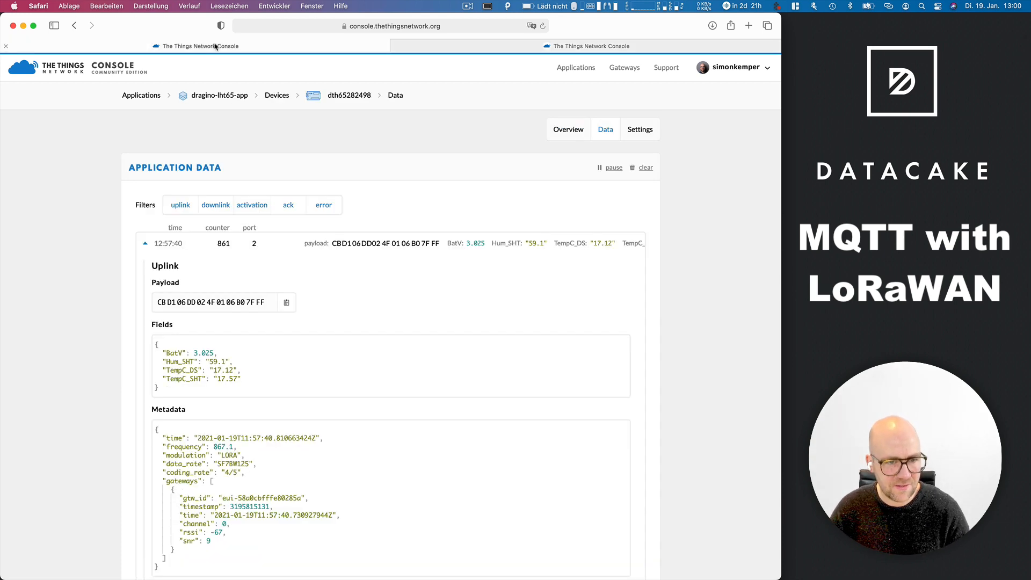
# Check the LHT65 Device MQTT dashboard and its Configuration fields table for the received values
pyautogui.click(168, 243)
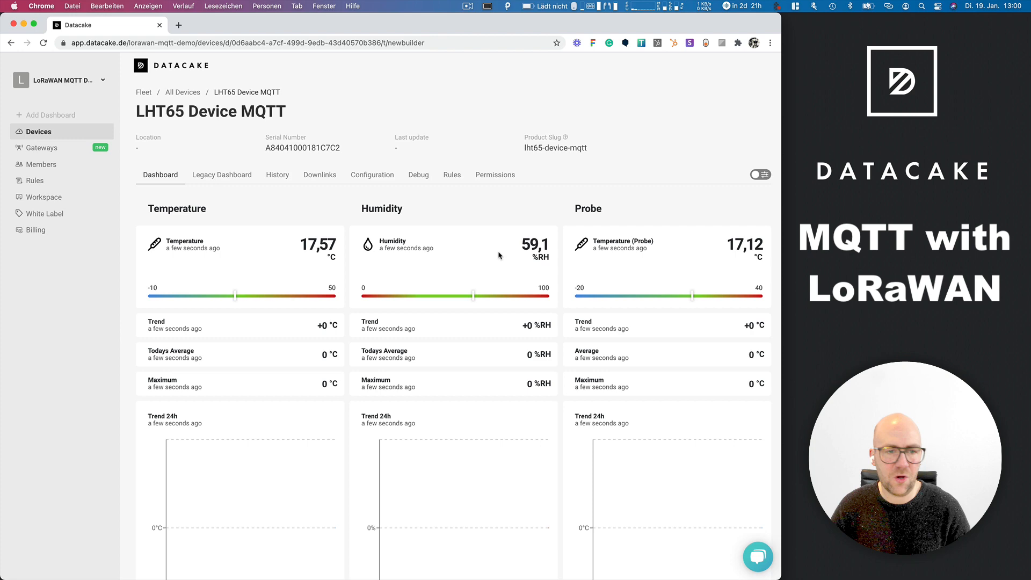
pyautogui.click(371, 175)
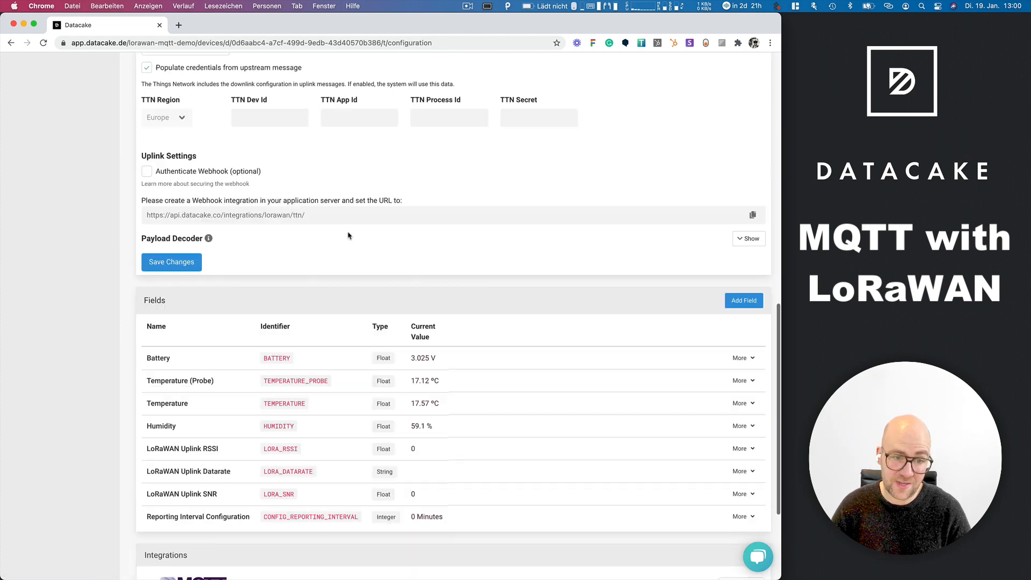
pyautogui.scroll(-3)
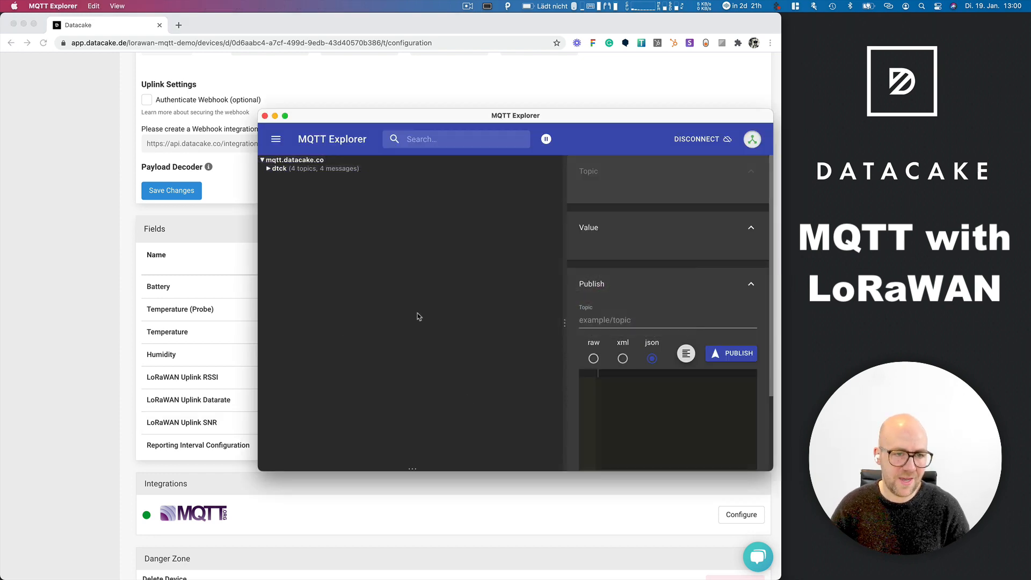
# Expand dtck/lht65-device-mqtt to show battery 3.025, temperature 17.57, probe 17.12, humidity 59.1
pyautogui.click(279, 168)
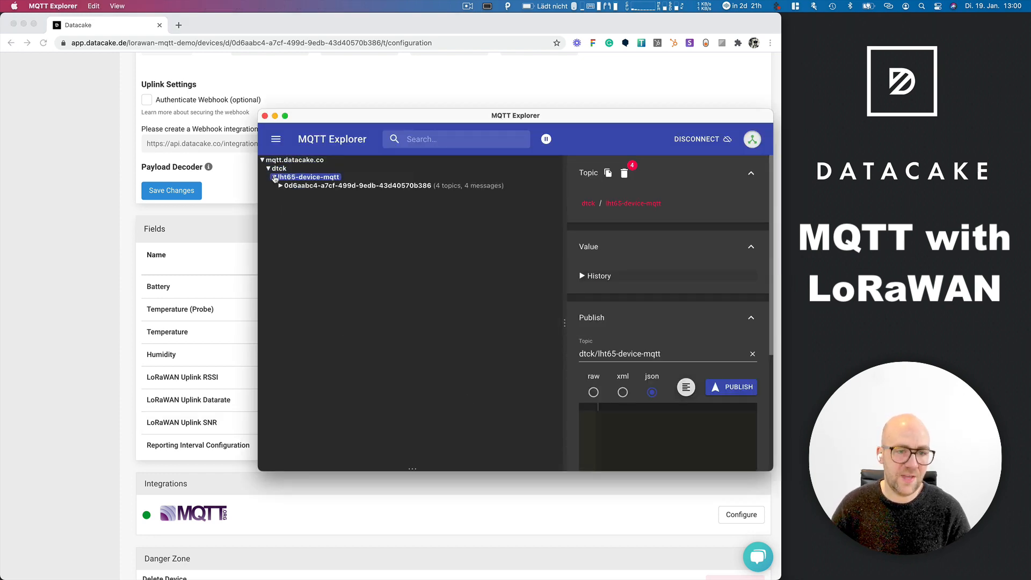
pyautogui.click(279, 186)
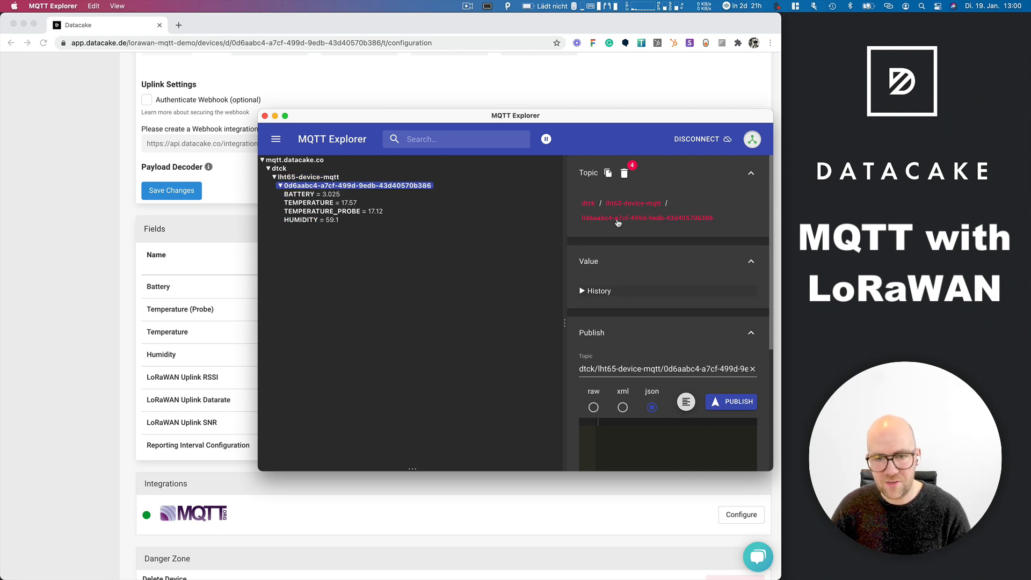
pyautogui.click(313, 194)
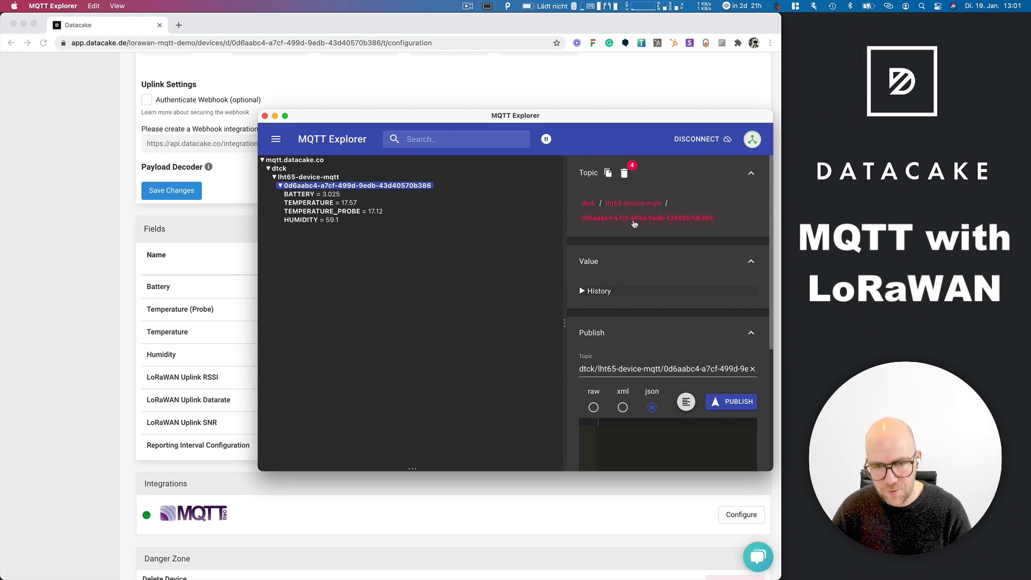
pyautogui.moveTo(355, 283)
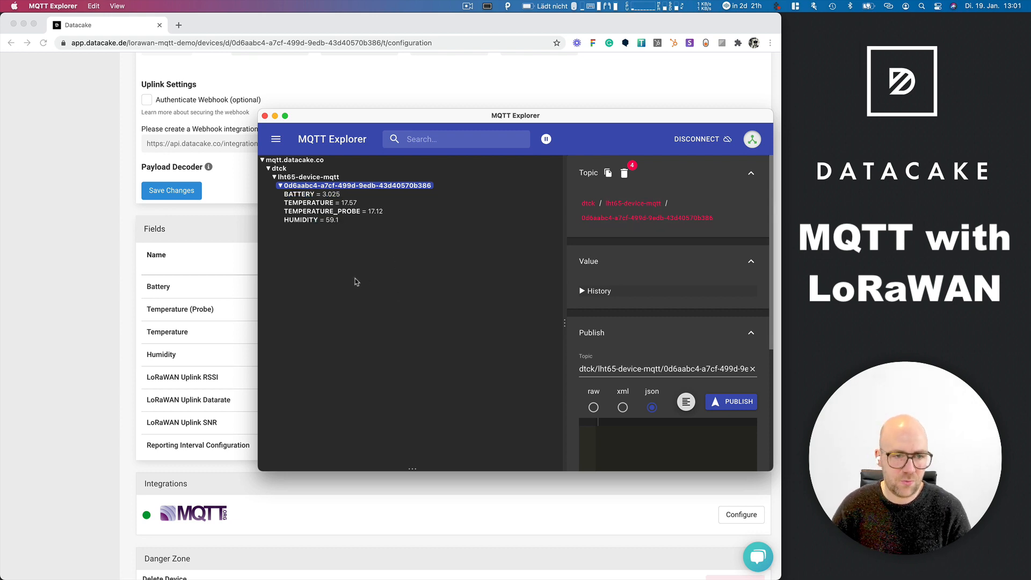
pyautogui.moveTo(301, 249)
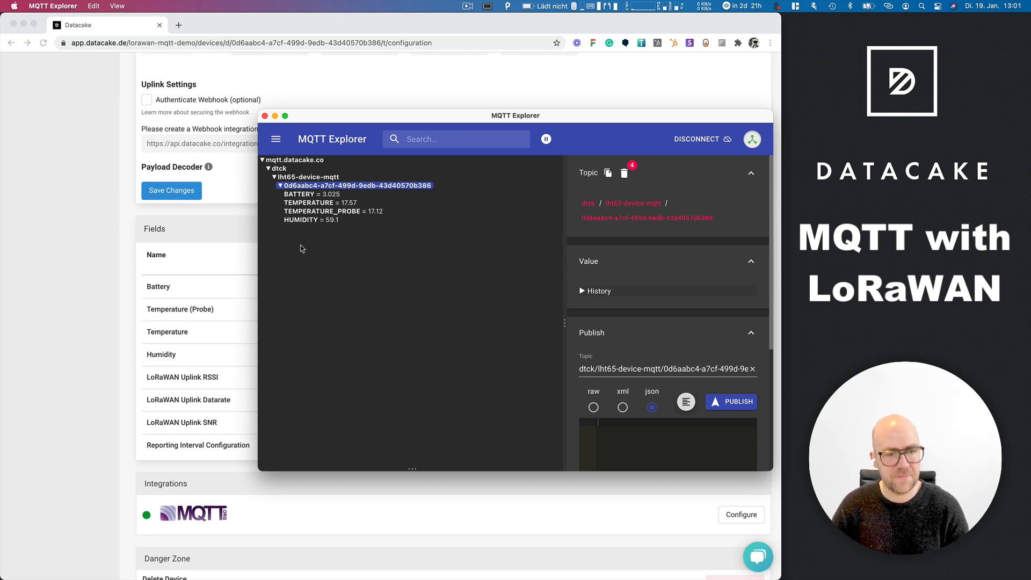
pyautogui.moveTo(598, 58)
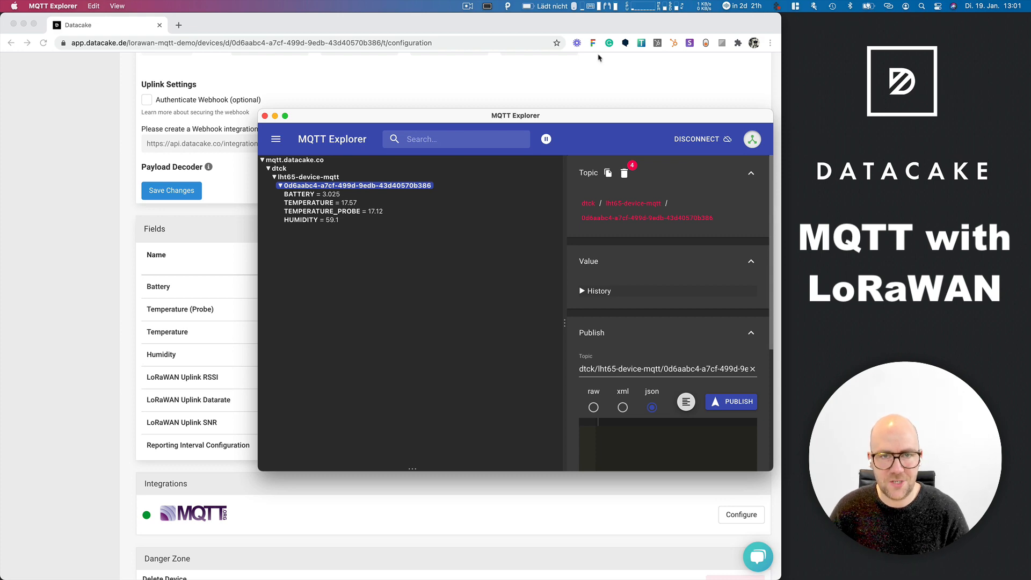